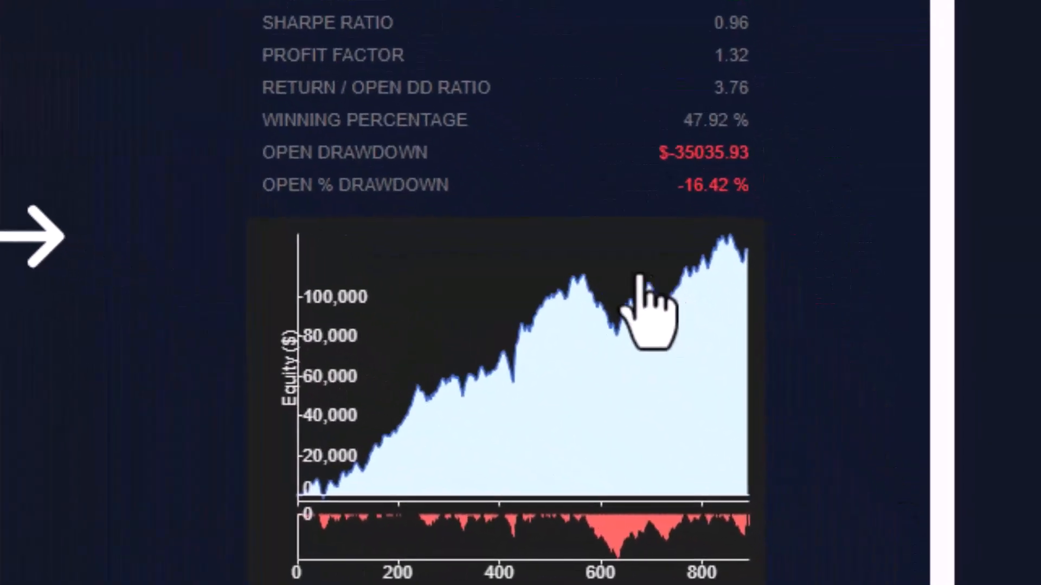
{"action": "mouse_move", "coordinate": [598, 303]}
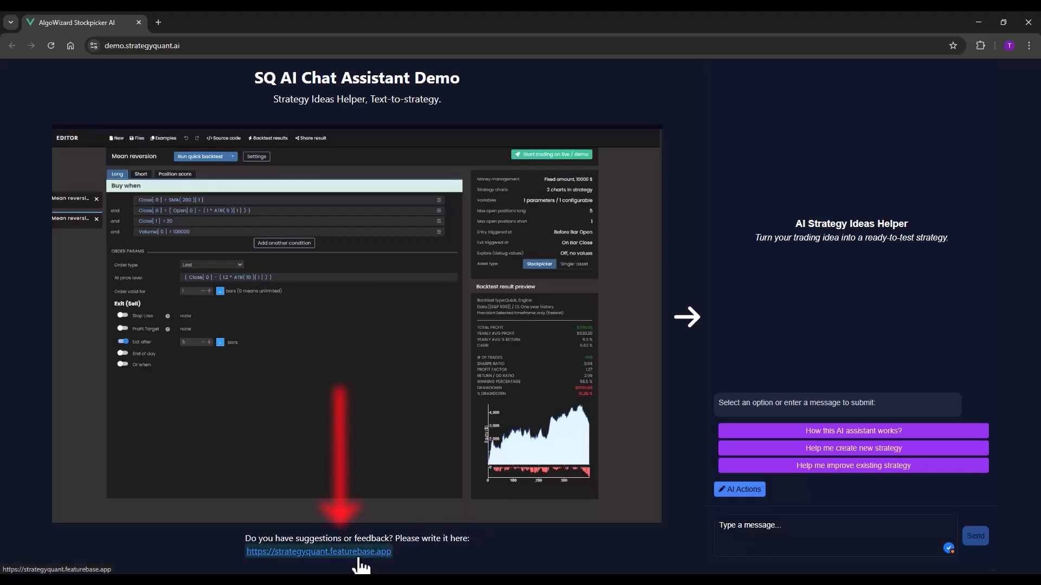
Open the Featurebase feedback board from the demo link in a new tab.
{"action": "left_click", "coordinate": [318, 552]}
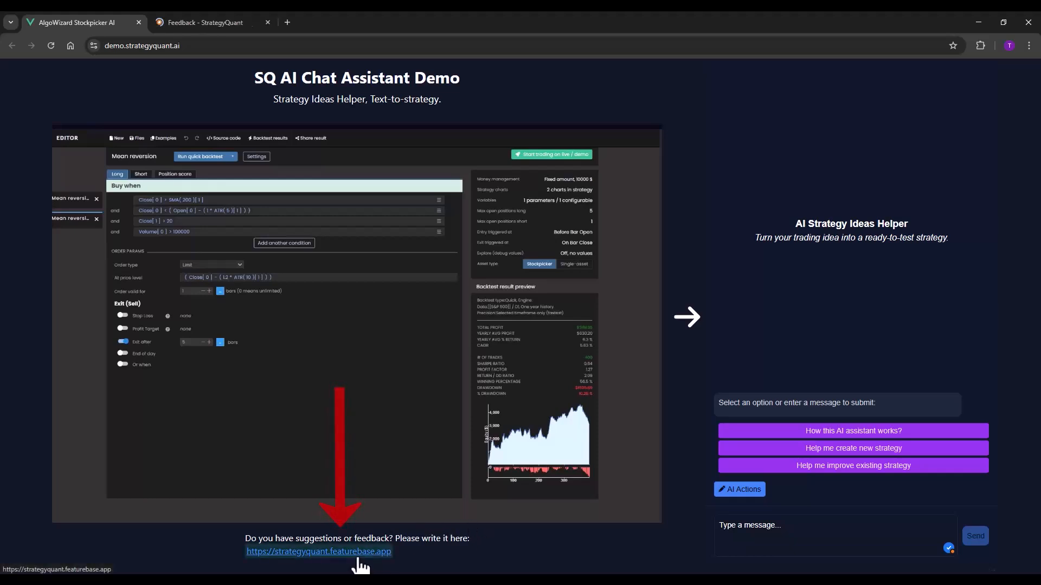
{"action": "left_click", "coordinate": [318, 551]}
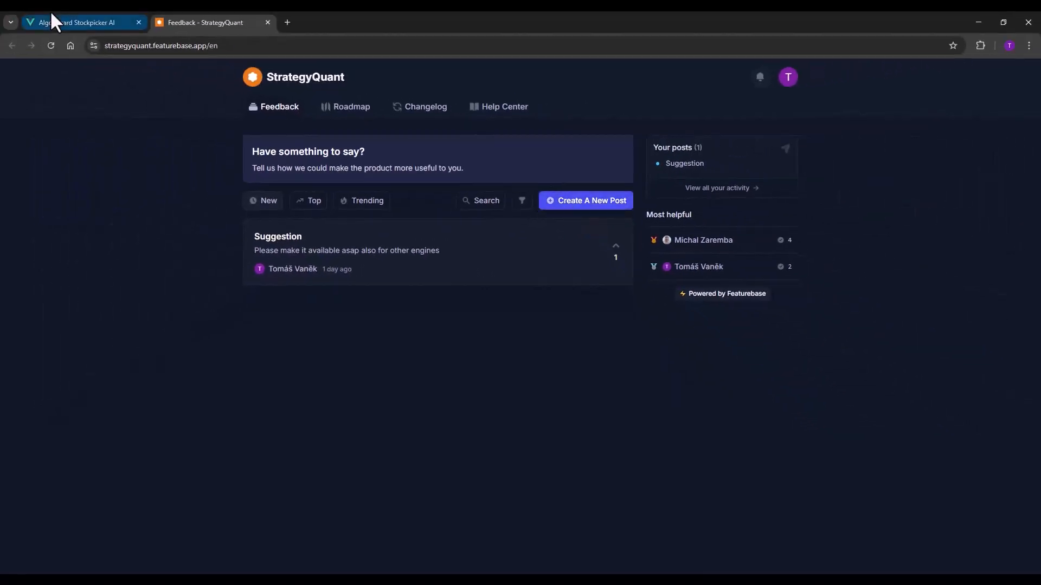
Return to the AlgoWizard Stockpicker AI chat page via its browser tab.
{"action": "left_click", "coordinate": [79, 22]}
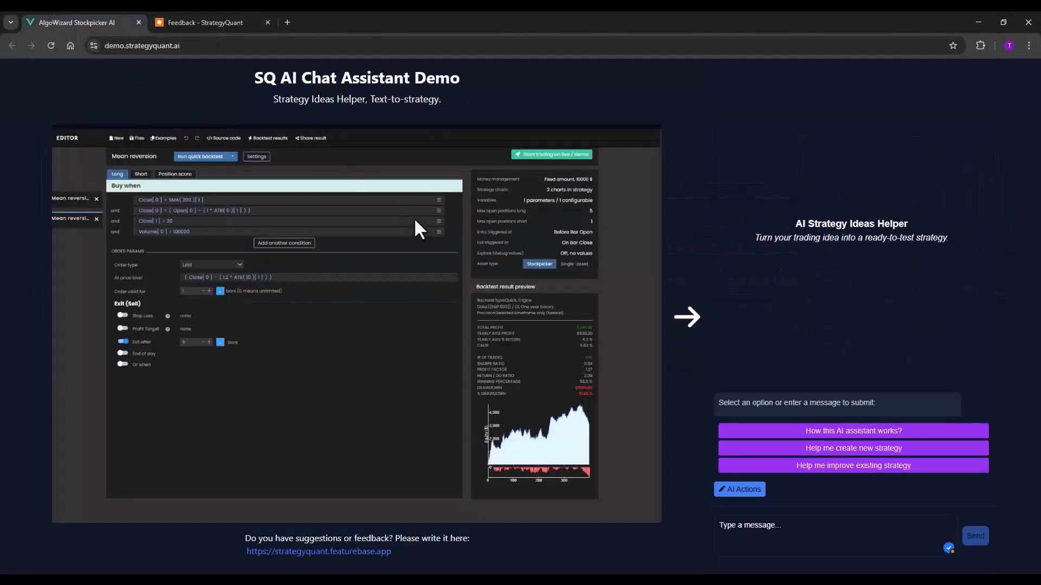
{"action": "mouse_move", "coordinate": [814, 309]}
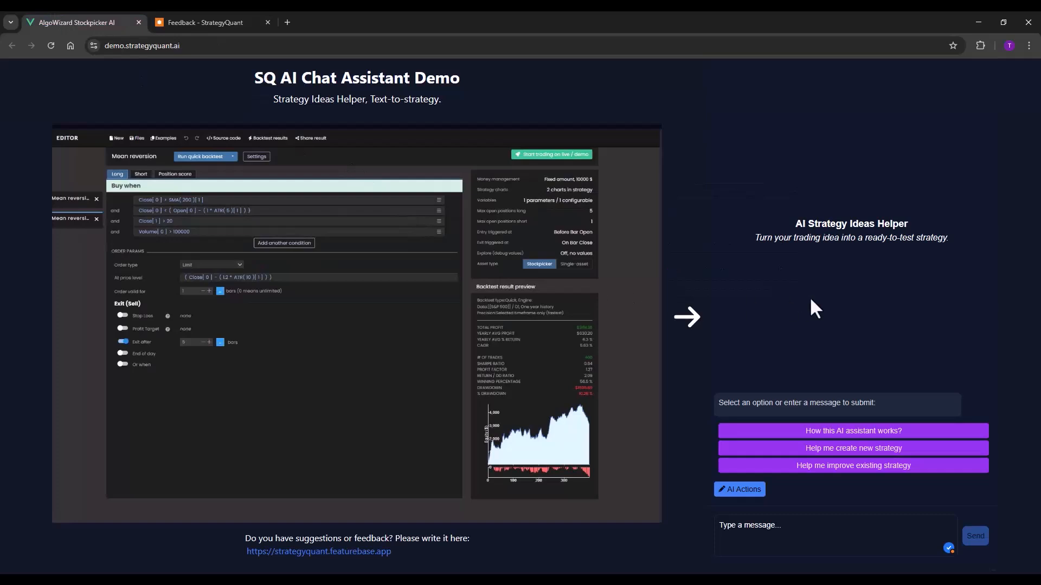
{"action": "mouse_move", "coordinate": [712, 367]}
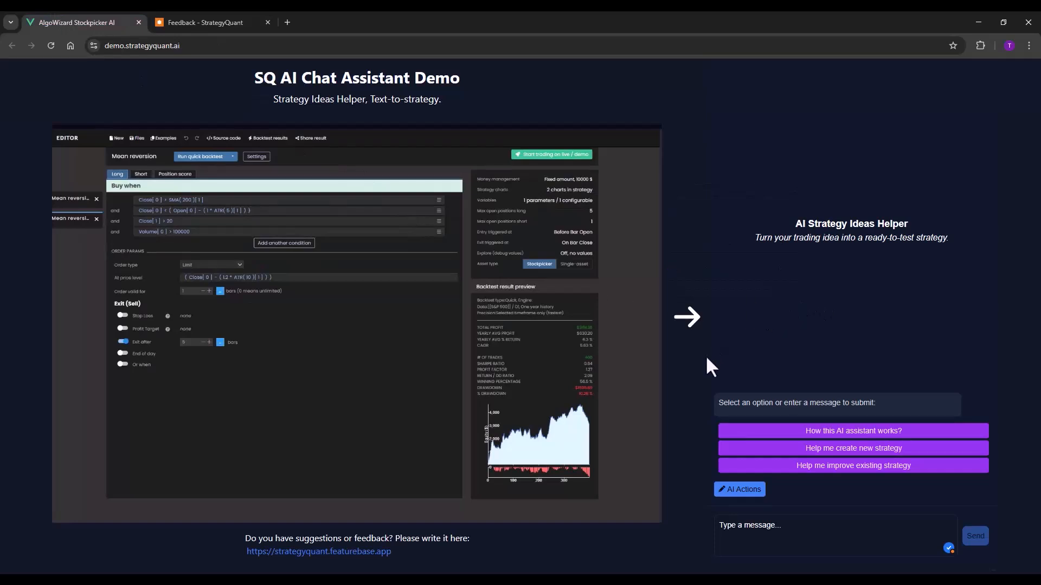
{"action": "mouse_move", "coordinate": [880, 372]}
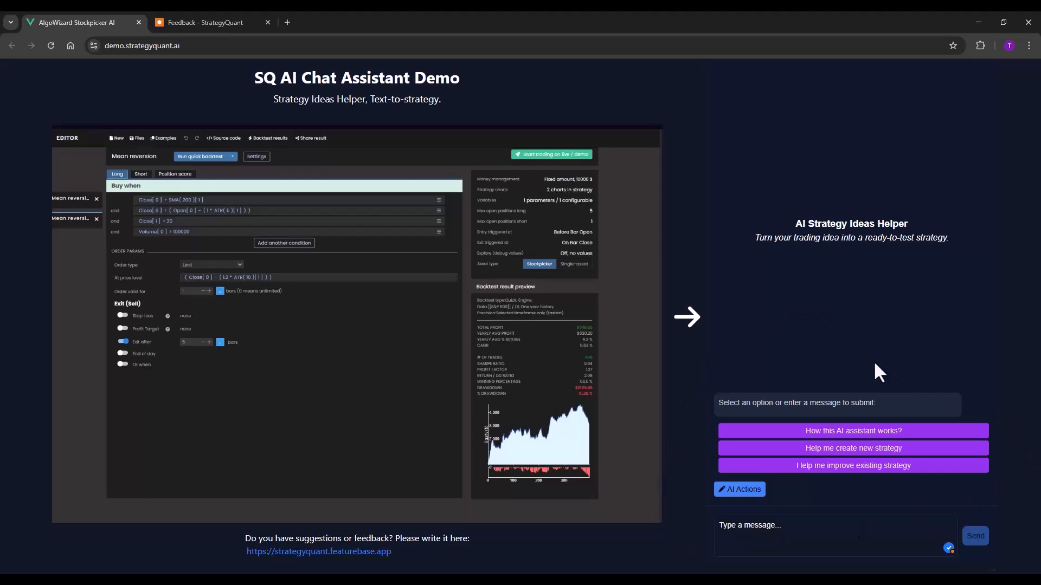
{"action": "mouse_move", "coordinate": [817, 466]}
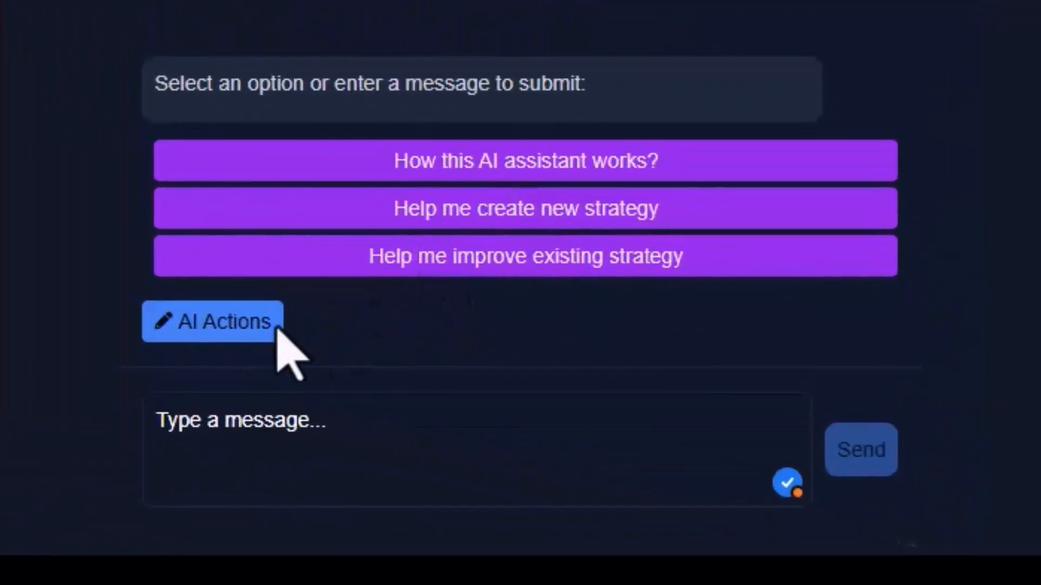
{"action": "left_click", "coordinate": [212, 322]}
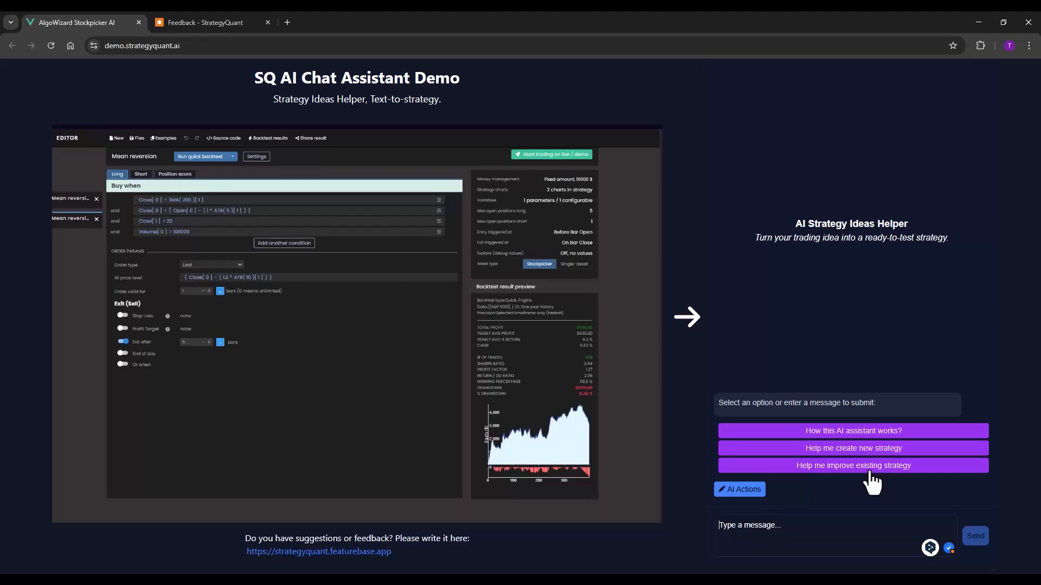
Send the request 'create momentum stock picking strategy for nasdaq with trend filter'.
{"action": "type", "text": "create momentum stock pic"}
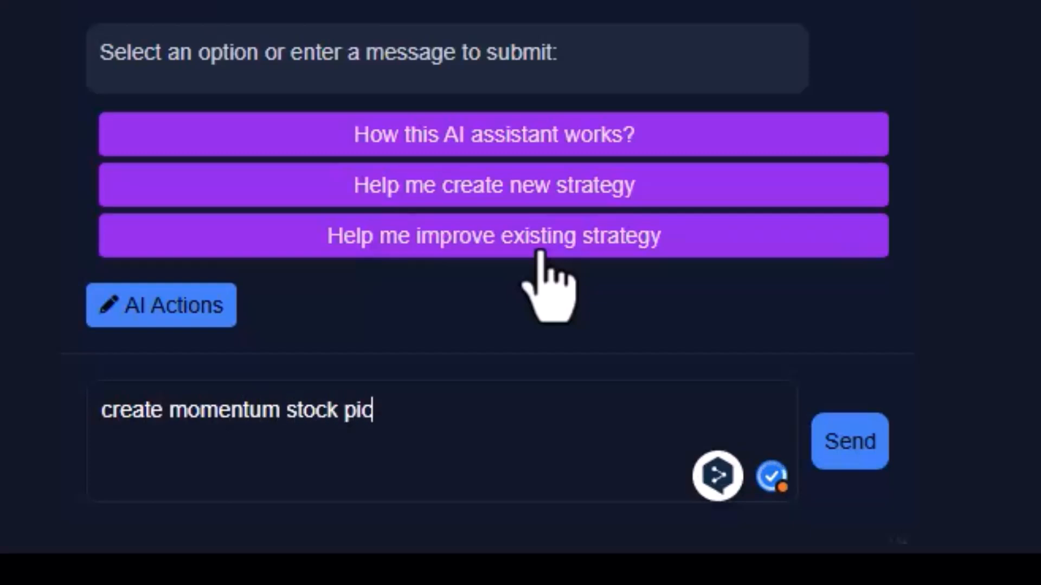
{"action": "type", "text": "king strategy"}
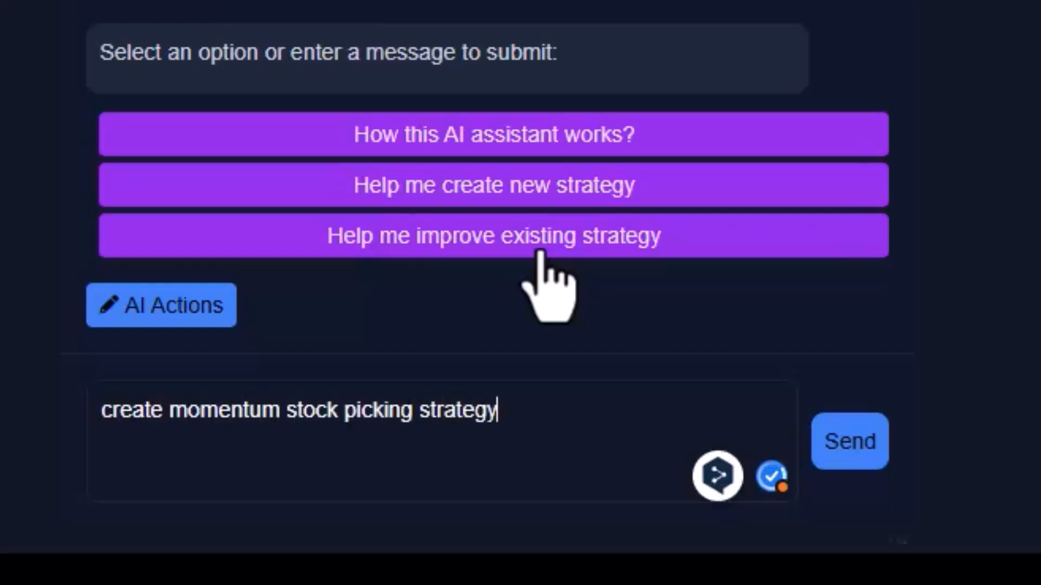
{"action": "type", "text": "for na"}
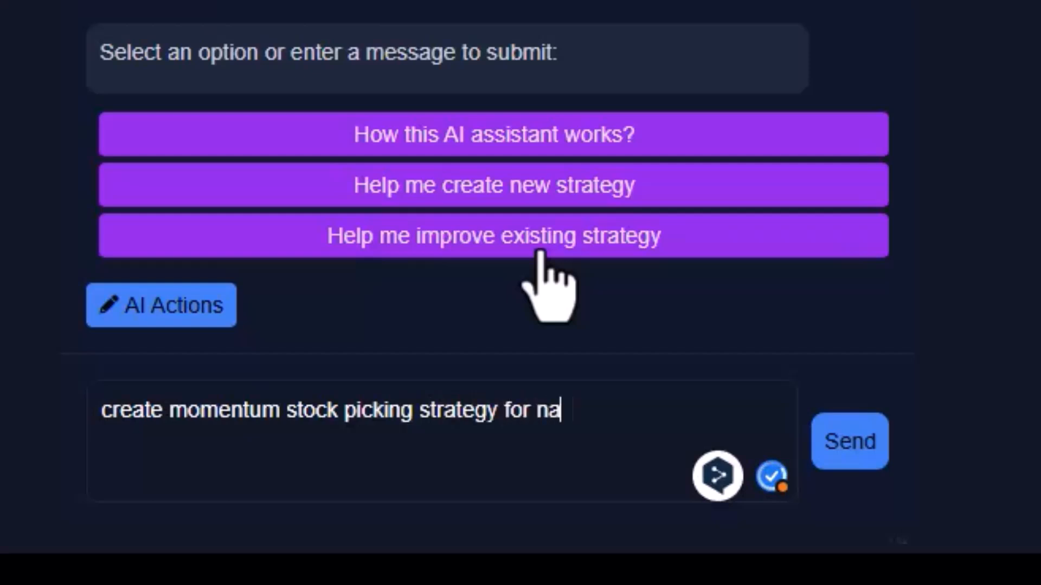
{"action": "type", "text": "sdaq and"}
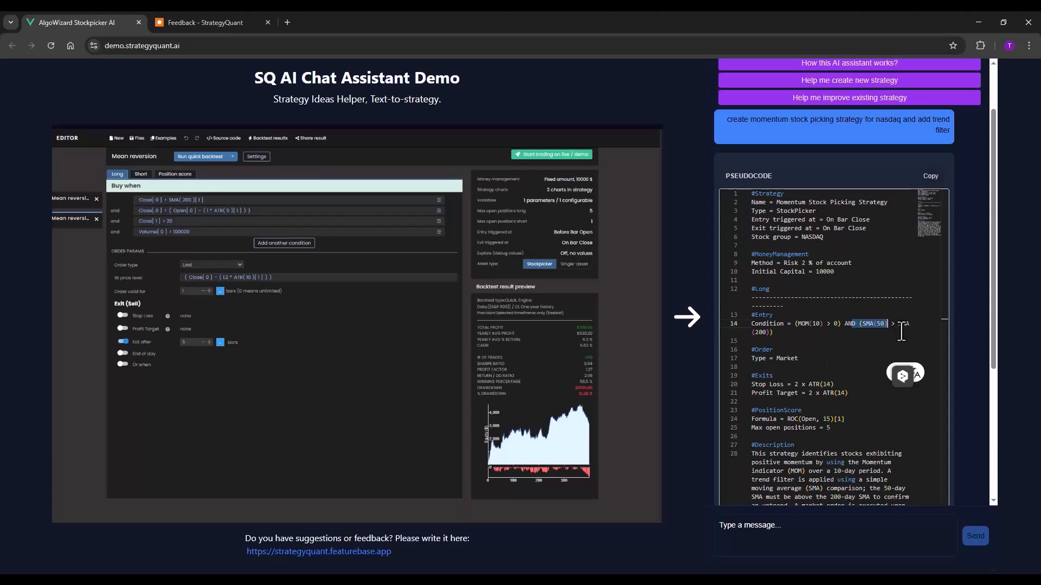
Start a backtest of the generated pseudocode on the Nasdaq 100 stock group.
{"action": "scroll", "scroll_direction": "down", "scroll_amount": 3}
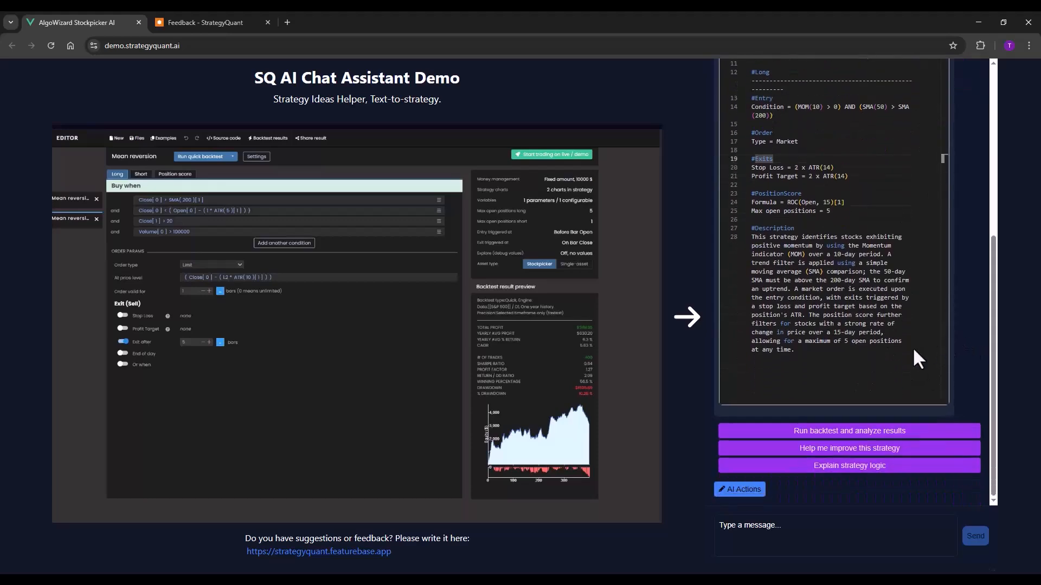
{"action": "left_click", "coordinate": [848, 430]}
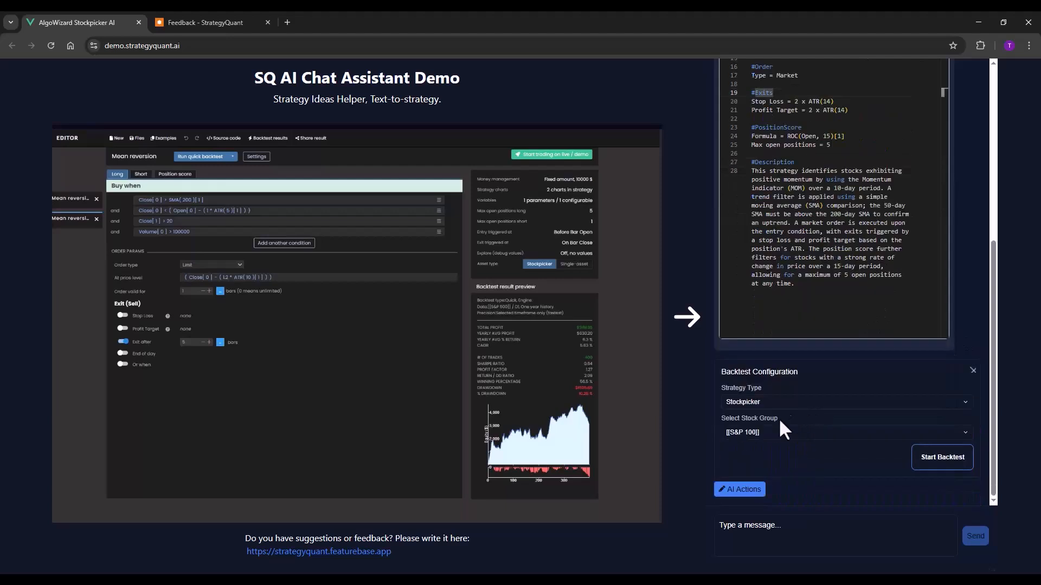
{"action": "left_click", "coordinate": [844, 432]}
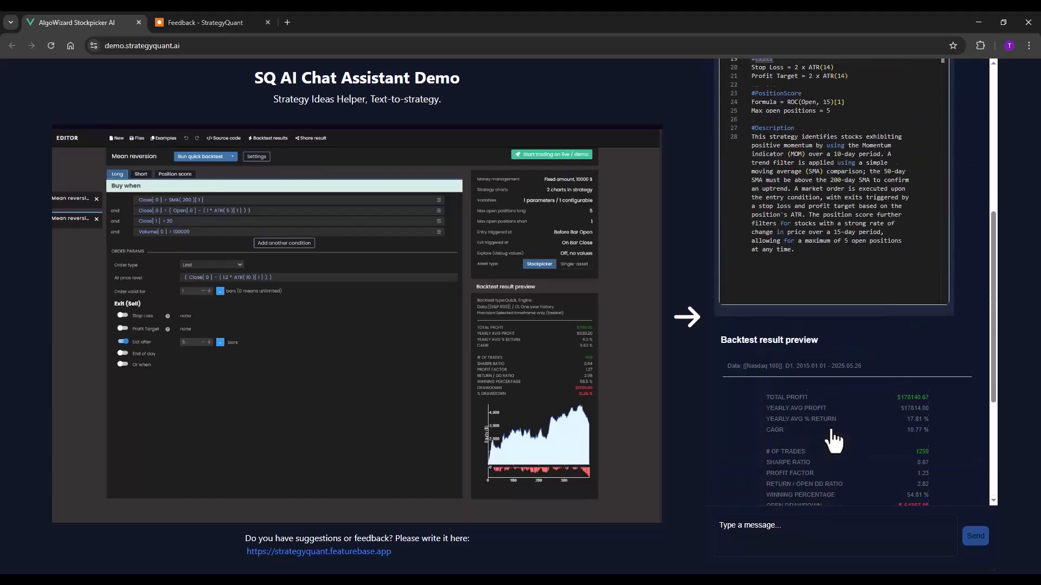
Review the Nasdaq 100 backtest preview with profit, drawdown and equity chart.
{"action": "scroll", "scroll_direction": "down", "scroll_amount": 3}
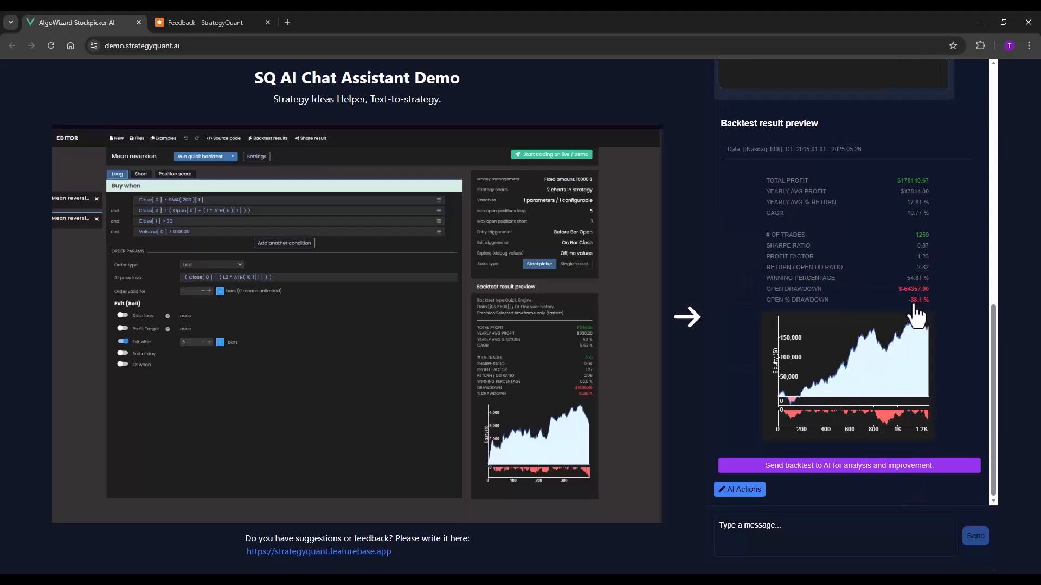
{"action": "mouse_move", "coordinate": [907, 328]}
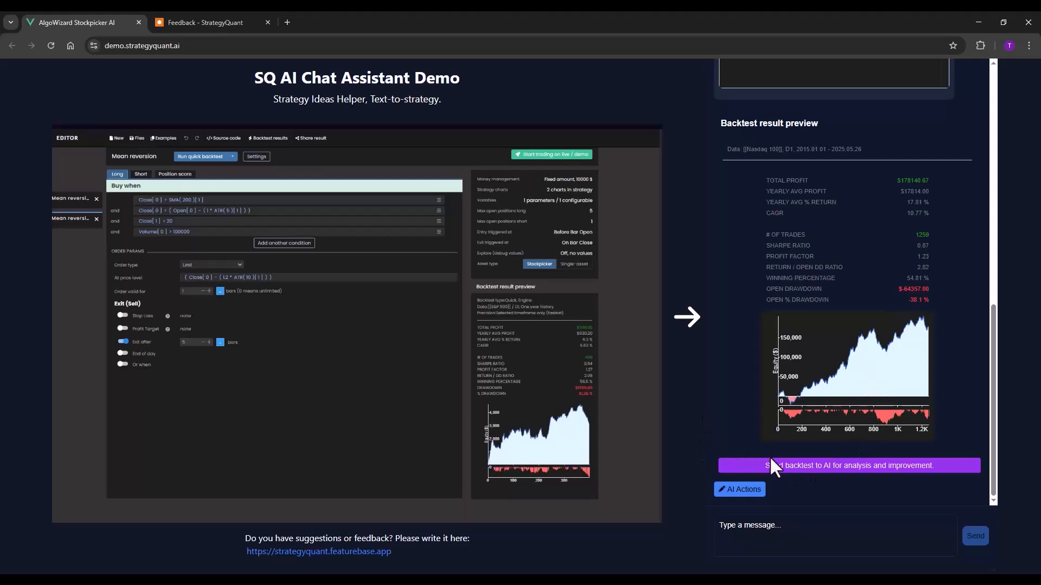
Send the backtest to the AI for an RSI-filter refinement and backtest the enhanced strategy.
{"action": "left_click", "coordinate": [848, 466]}
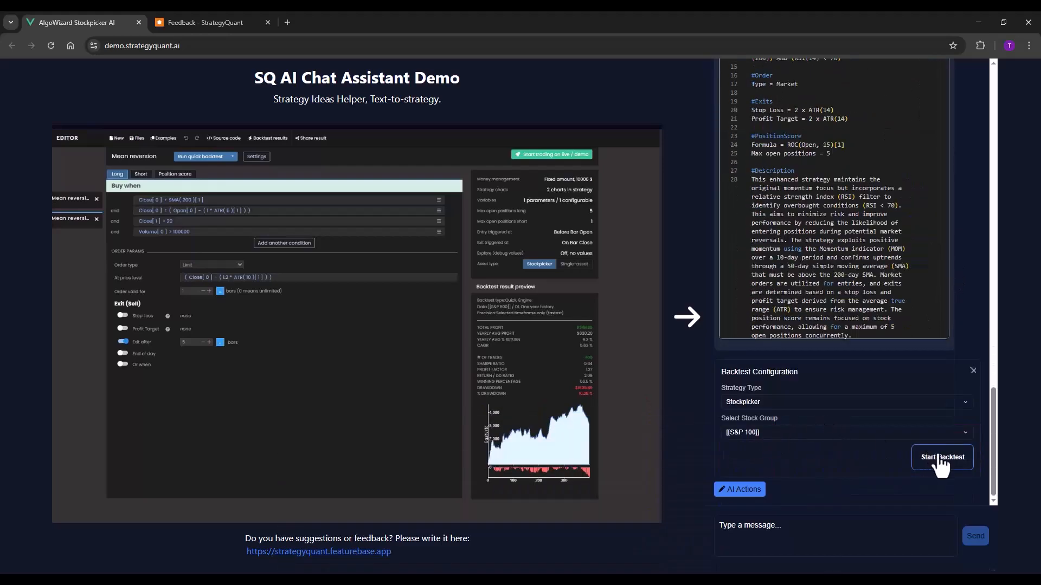
{"action": "left_click", "coordinate": [844, 433]}
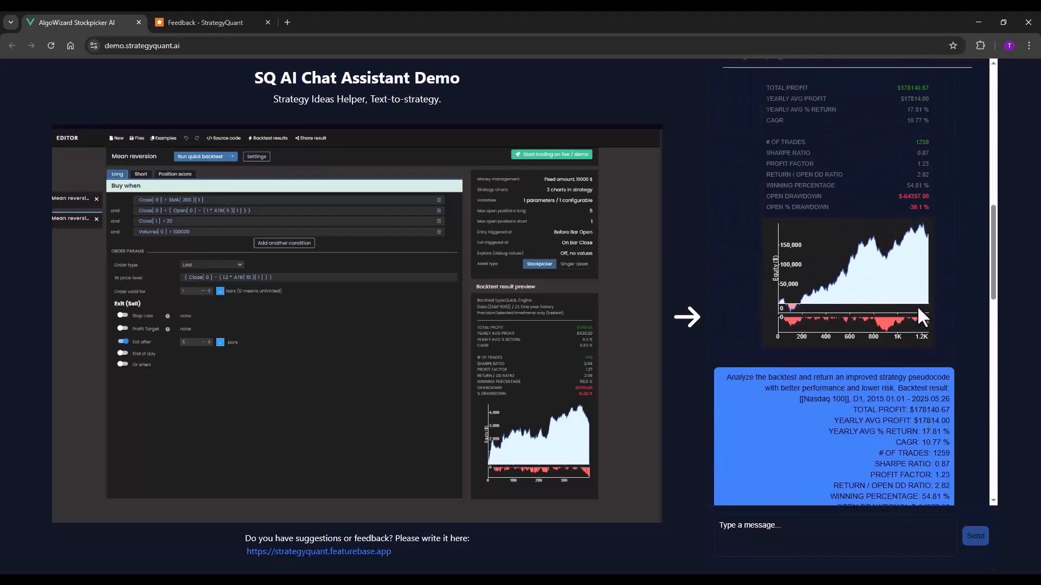
{"action": "scroll", "scroll_direction": "down", "scroll_amount": 3}
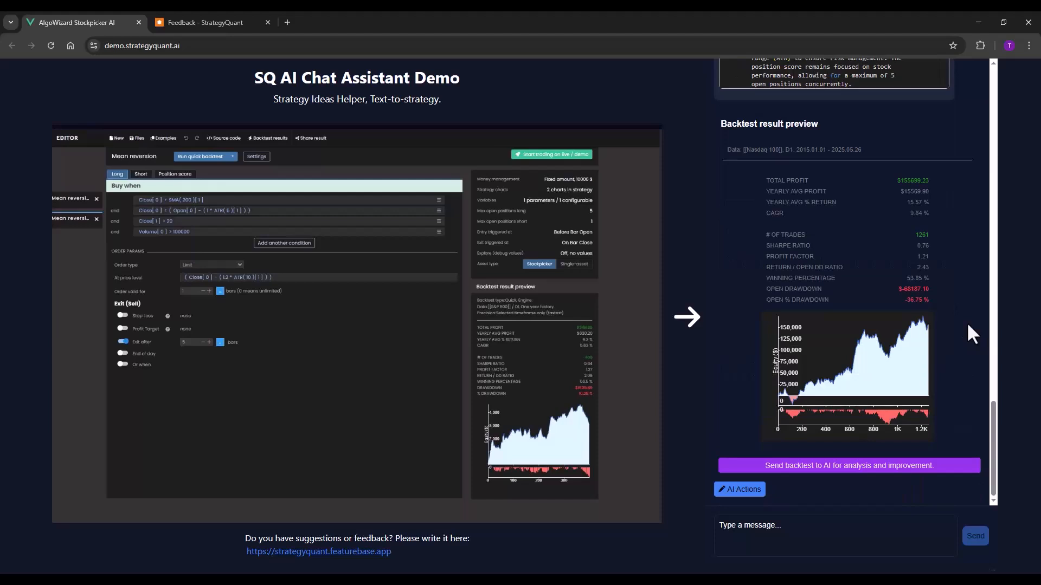
{"action": "mouse_move", "coordinate": [750, 463]}
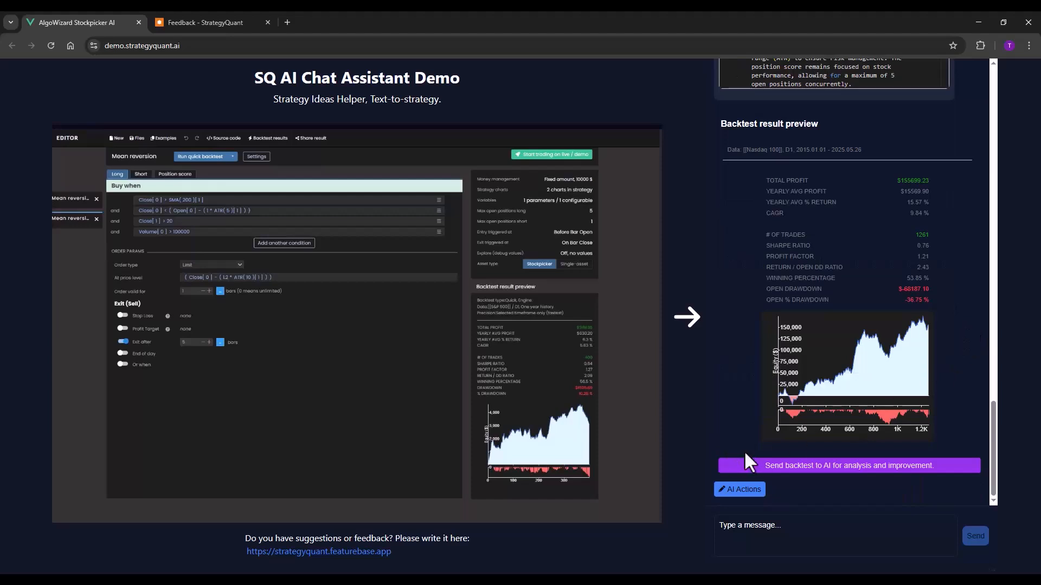
{"action": "mouse_move", "coordinate": [807, 469]}
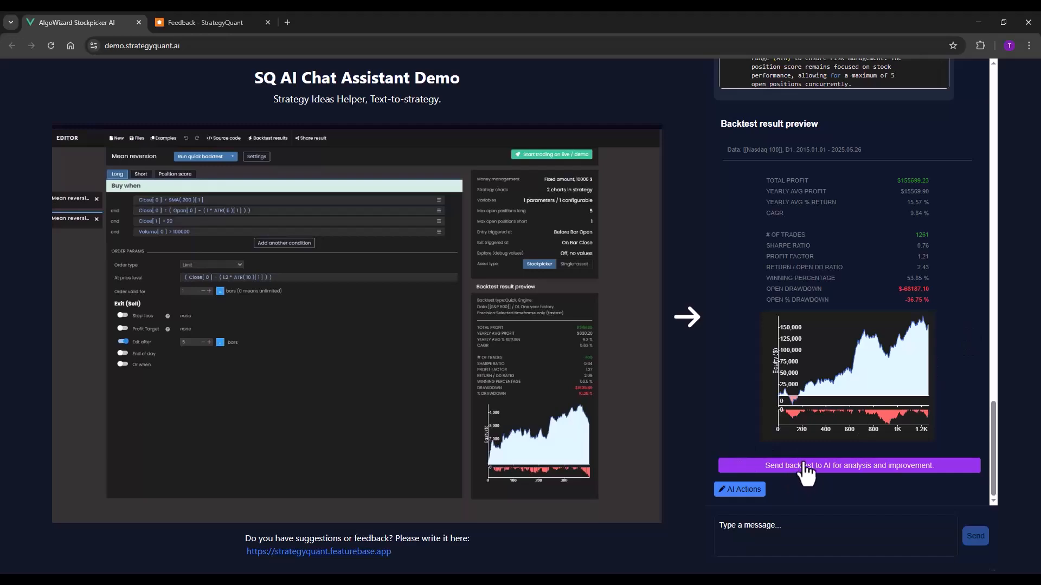
{"action": "left_click", "coordinate": [847, 465]}
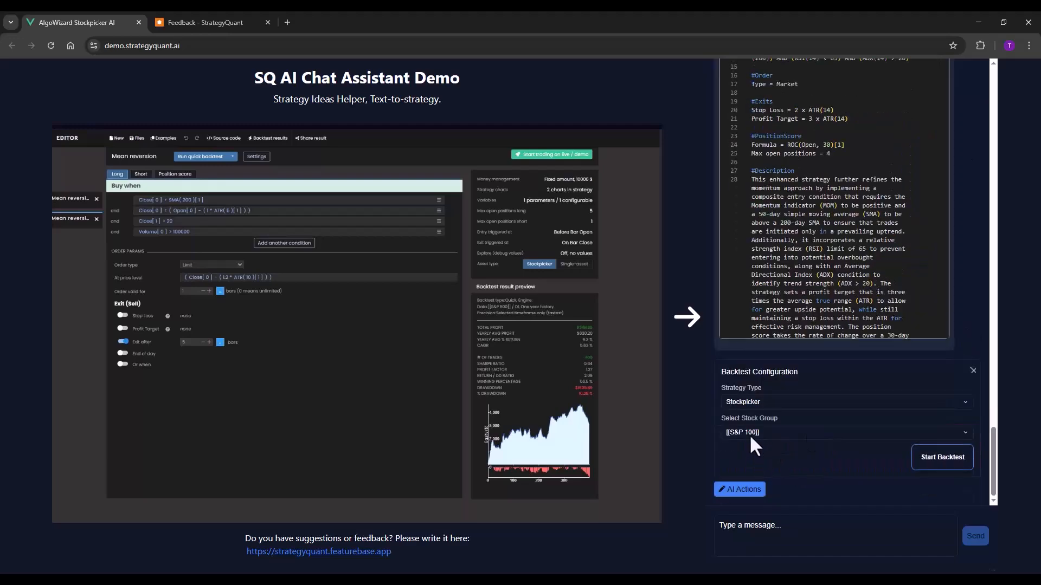
{"action": "left_click", "coordinate": [843, 433]}
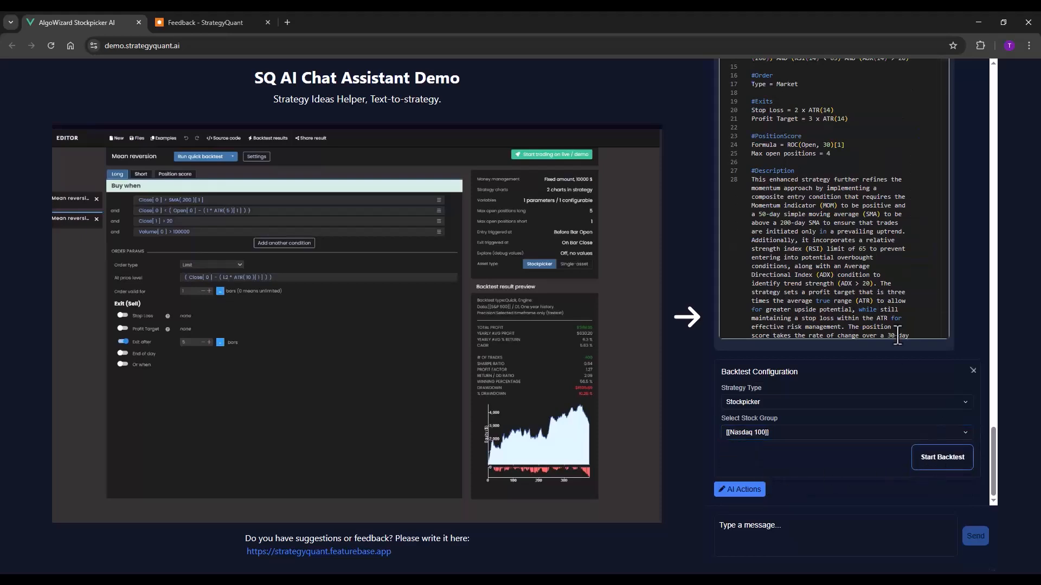
{"action": "left_click", "coordinate": [941, 457]}
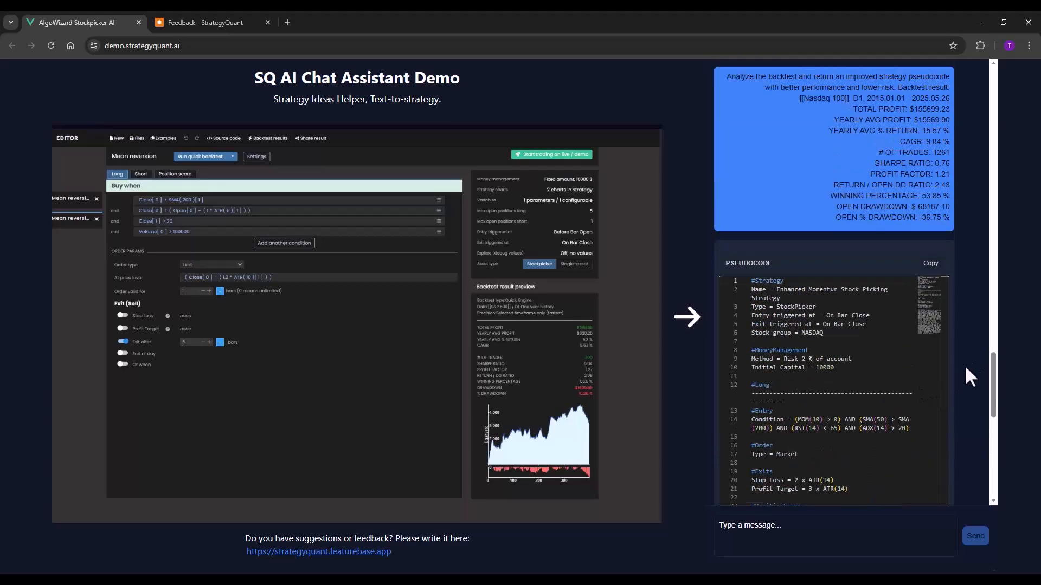
{"action": "scroll", "scroll_direction": "down", "scroll_amount": 3}
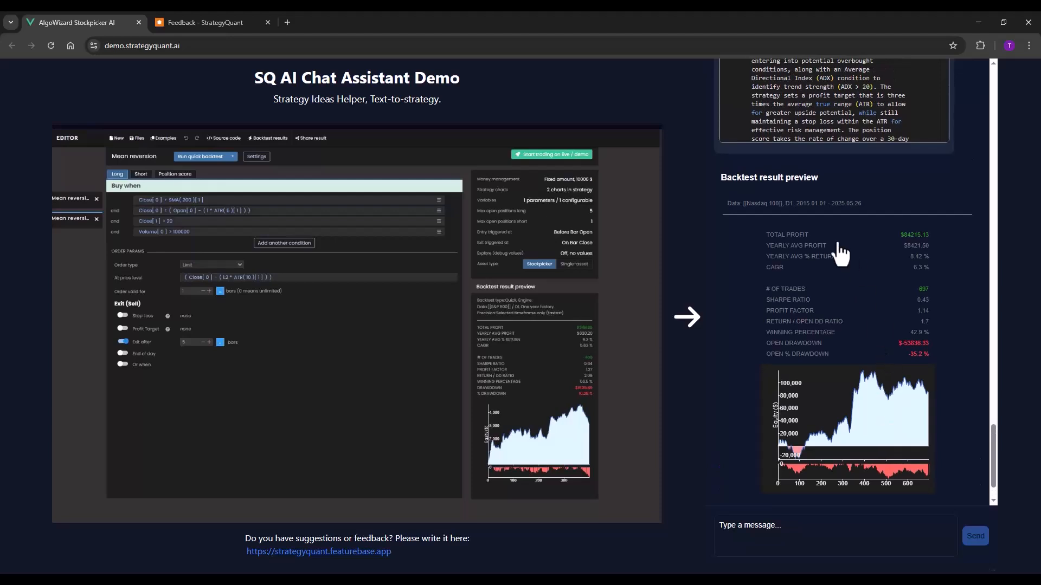
{"action": "mouse_move", "coordinate": [855, 384]}
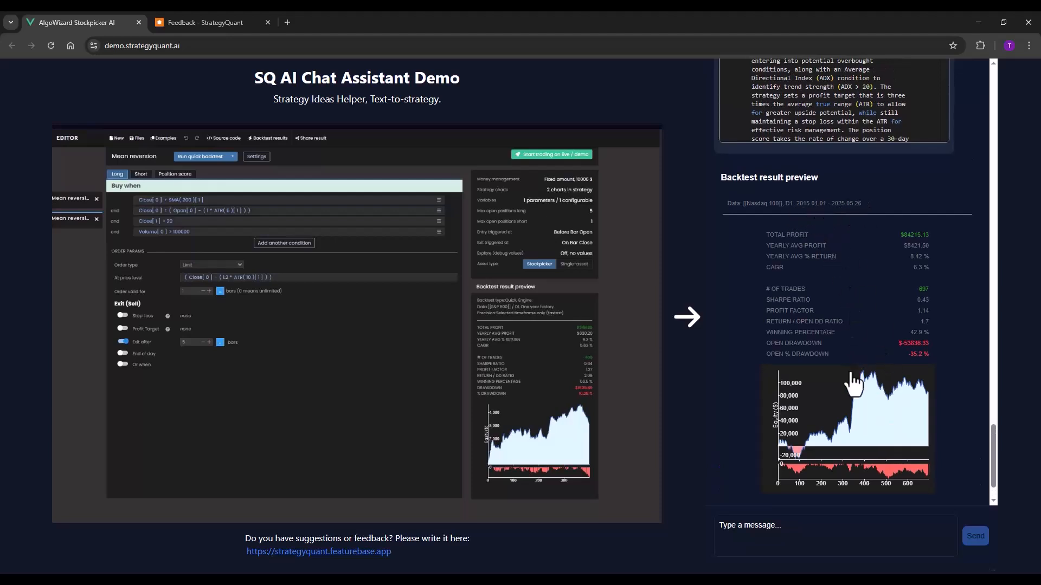
{"action": "mouse_move", "coordinate": [848, 385]}
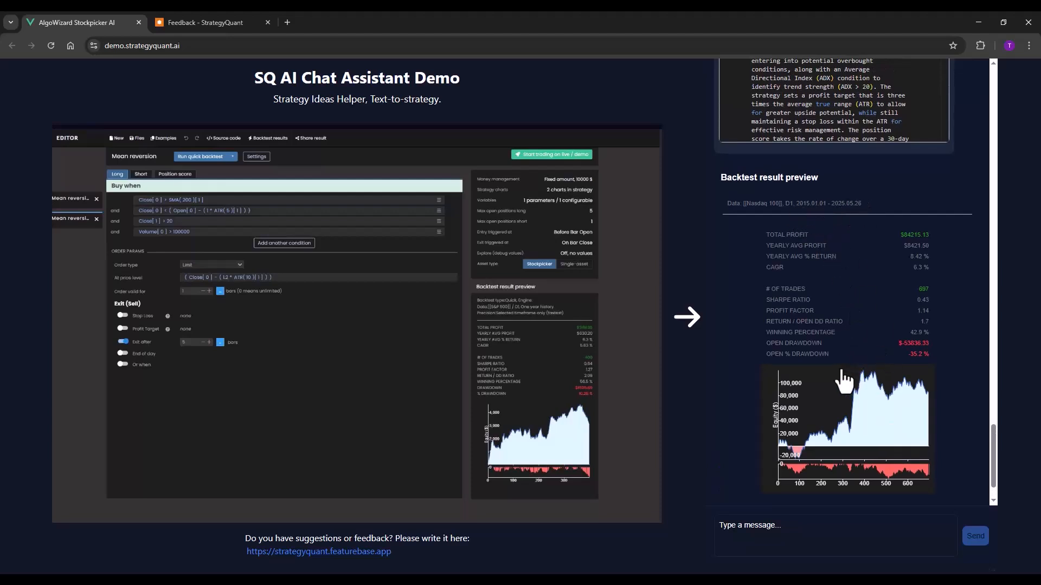
{"action": "scroll", "scroll_direction": "down", "scroll_amount": 3}
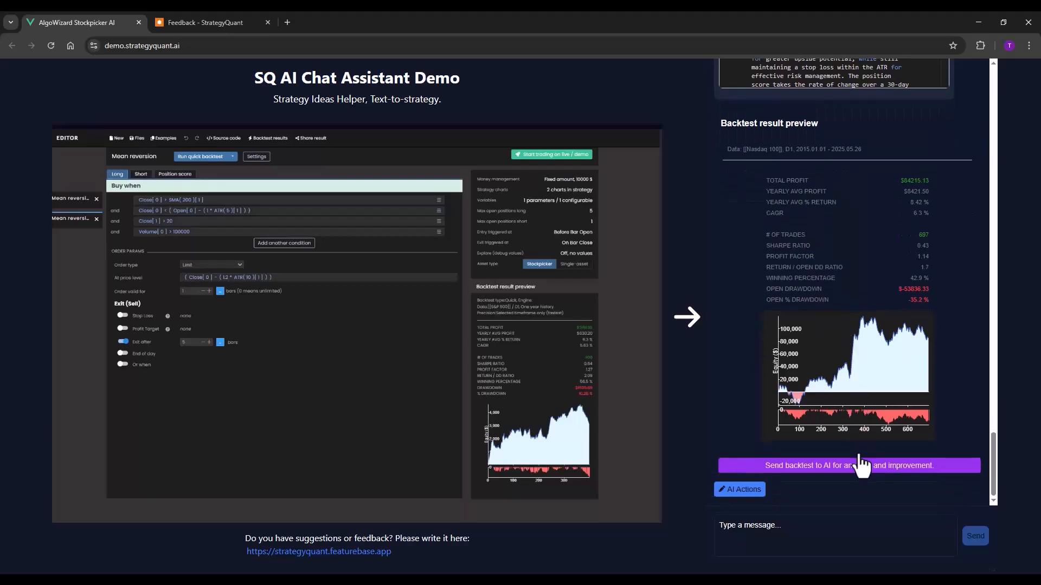
{"action": "left_click", "coordinate": [848, 465]}
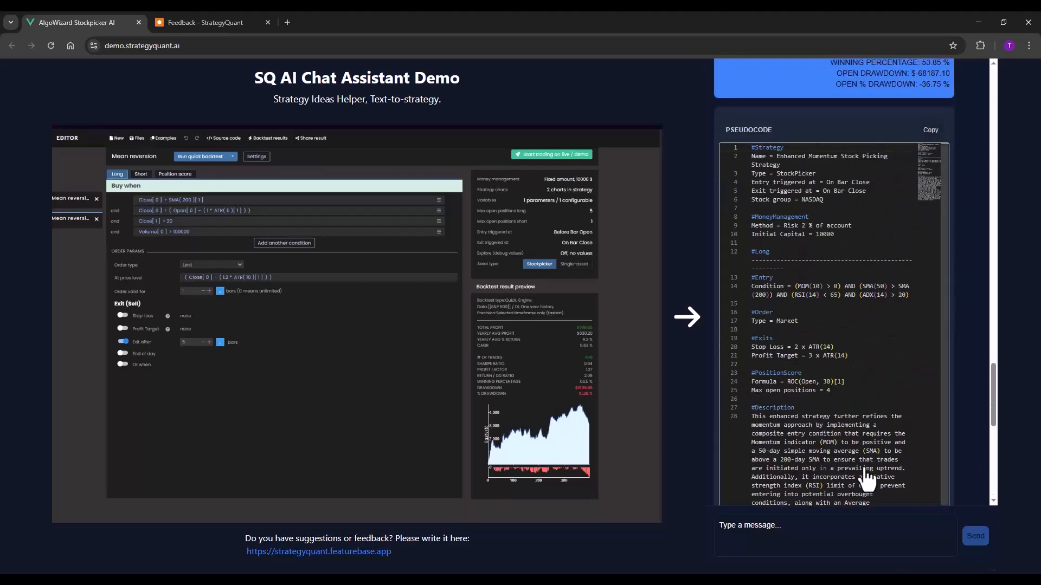
{"action": "scroll", "scroll_direction": "down", "scroll_amount": 3}
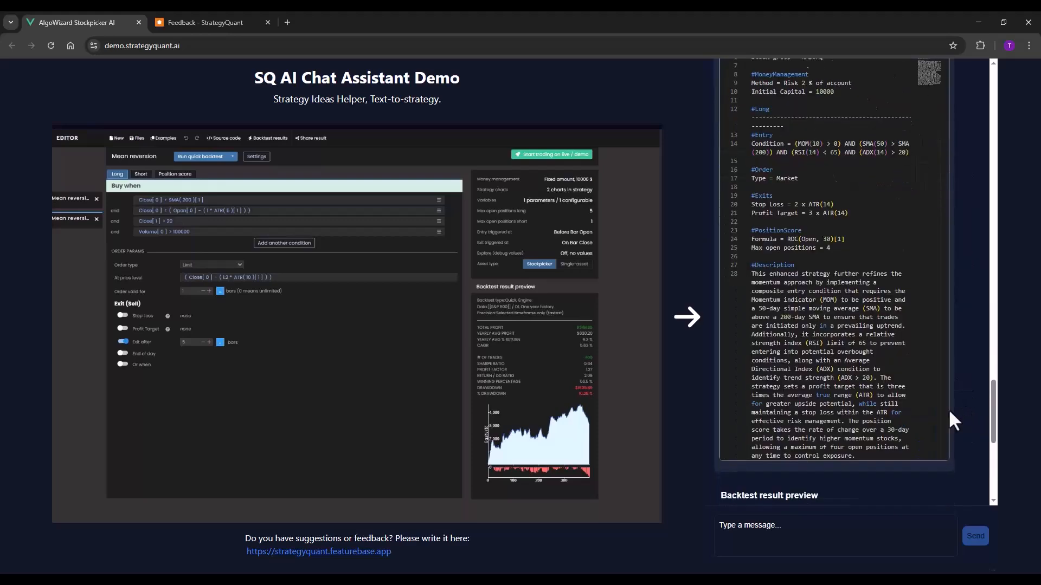
{"action": "scroll", "scroll_direction": "down", "scroll_amount": 3}
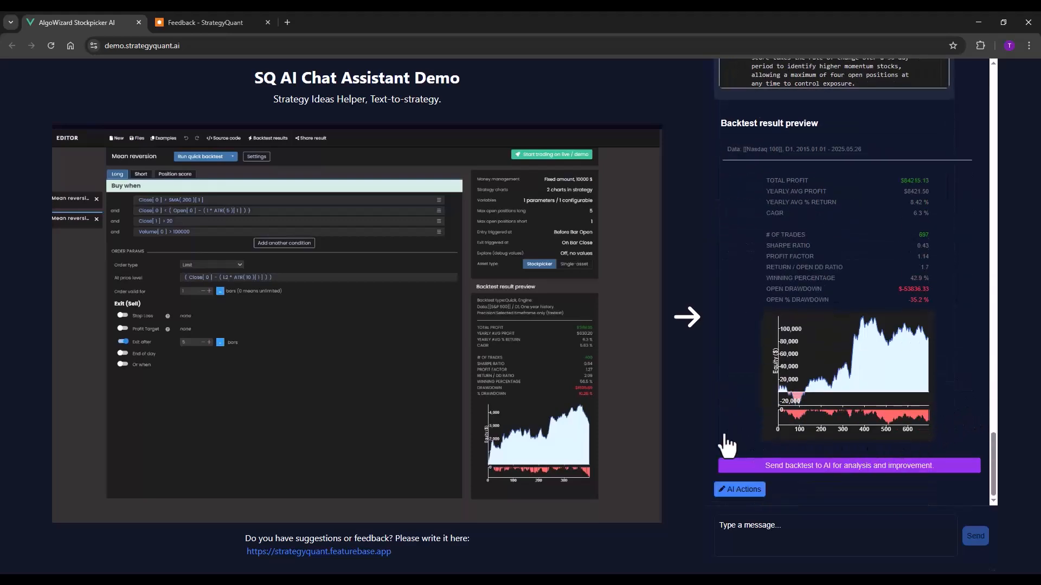
Send the backtest to the AI again and run the third refinement on Nasdaq 100, yielding $88,660 profit.
{"action": "left_click", "coordinate": [848, 465]}
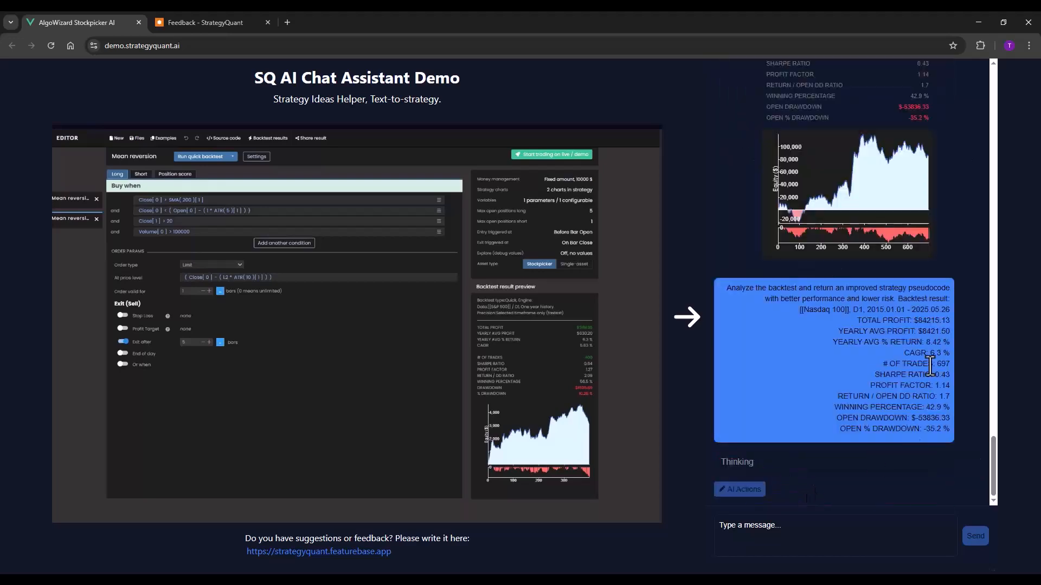
{"action": "left_click", "coordinate": [738, 489]}
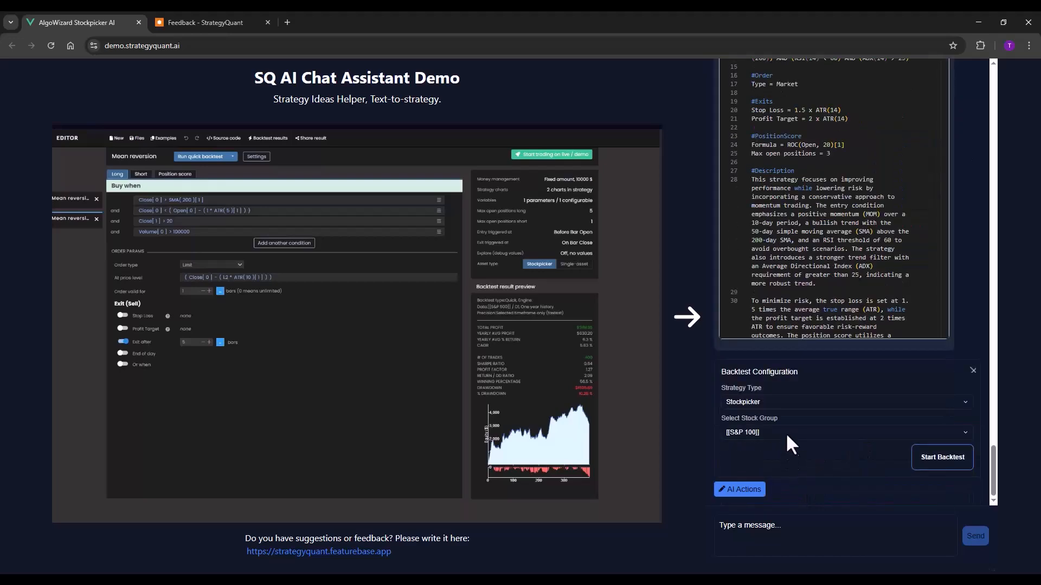
{"action": "left_click", "coordinate": [844, 433]}
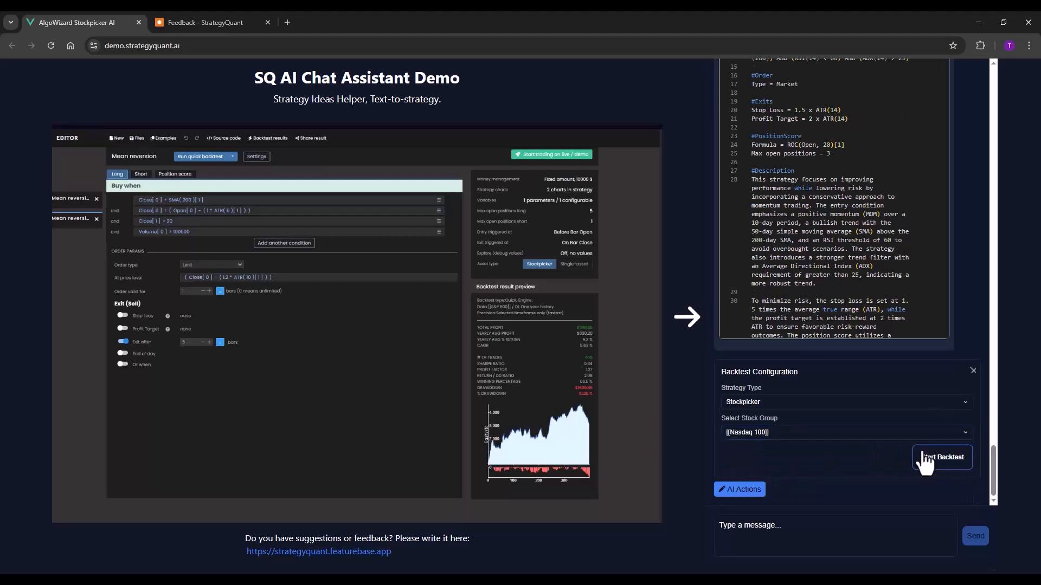
{"action": "left_click", "coordinate": [941, 458]}
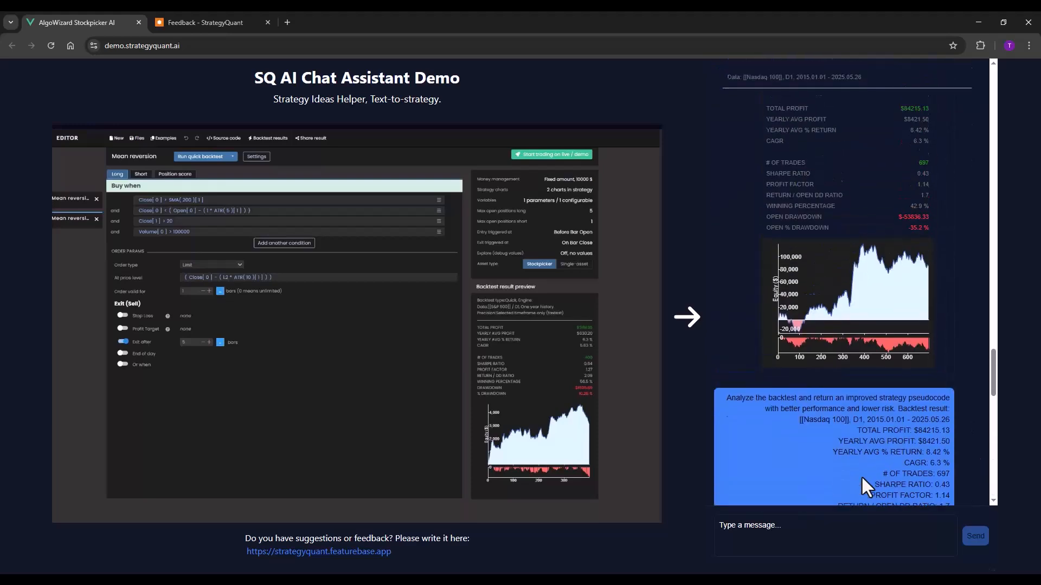
{"action": "scroll", "scroll_direction": "down", "scroll_amount": 3}
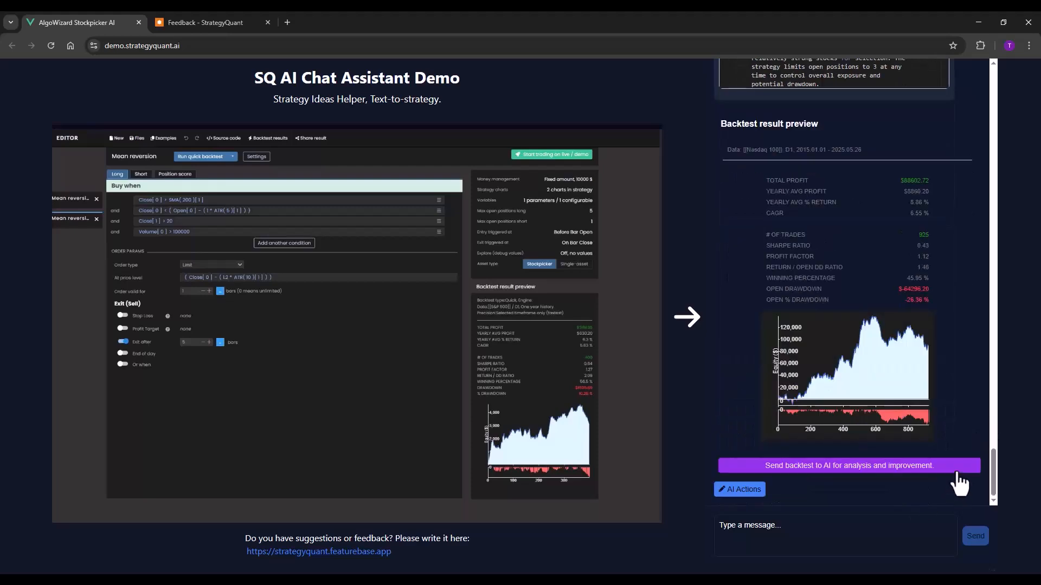
Ask the assistant to 'remove stop loss and take profit' from the strategy.
{"action": "type", "text": "remove"}
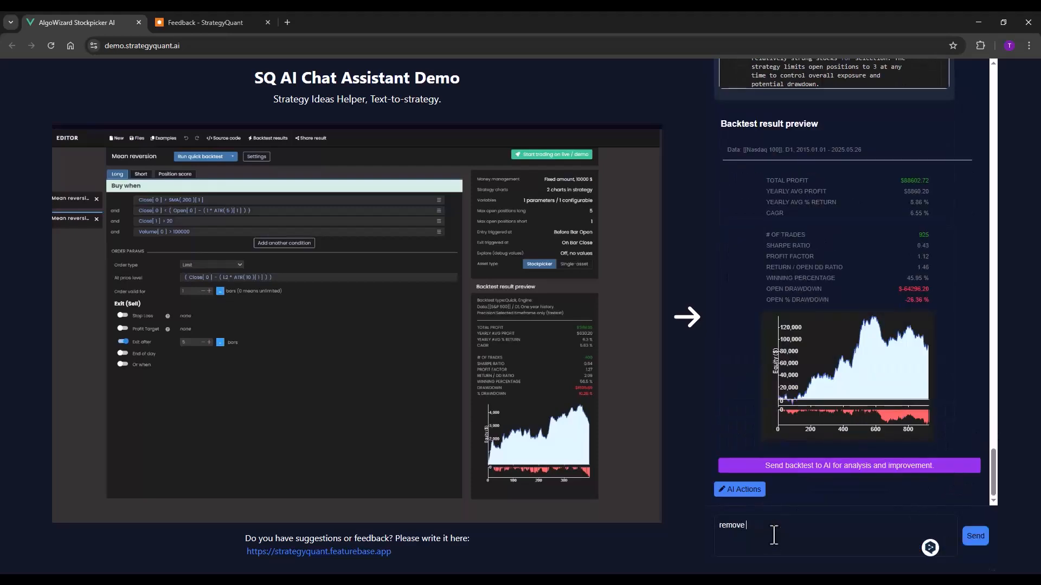
{"action": "type", "text": "stop loss and take profit"}
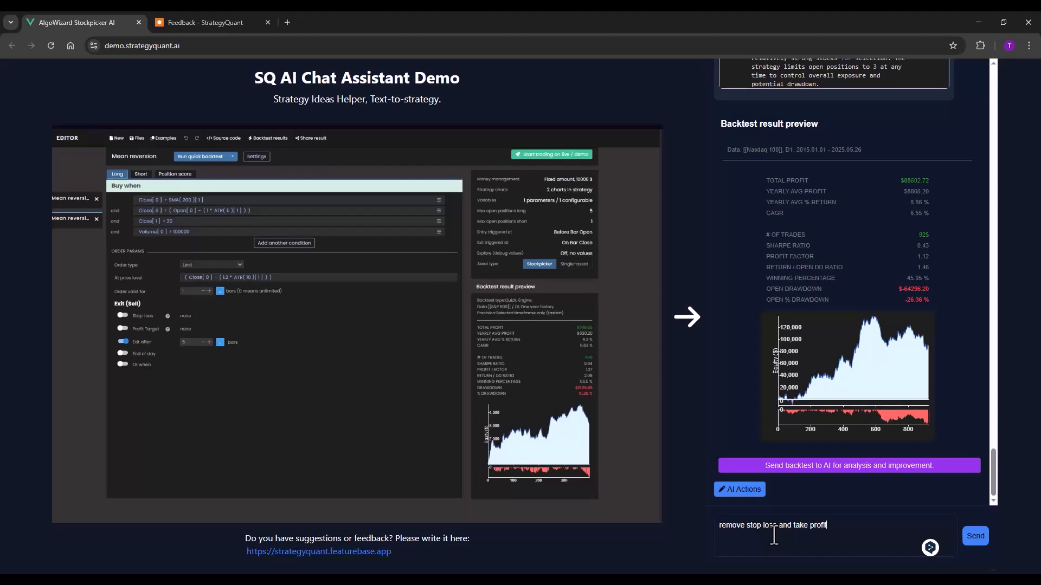
{"action": "left_click", "coordinate": [974, 535]}
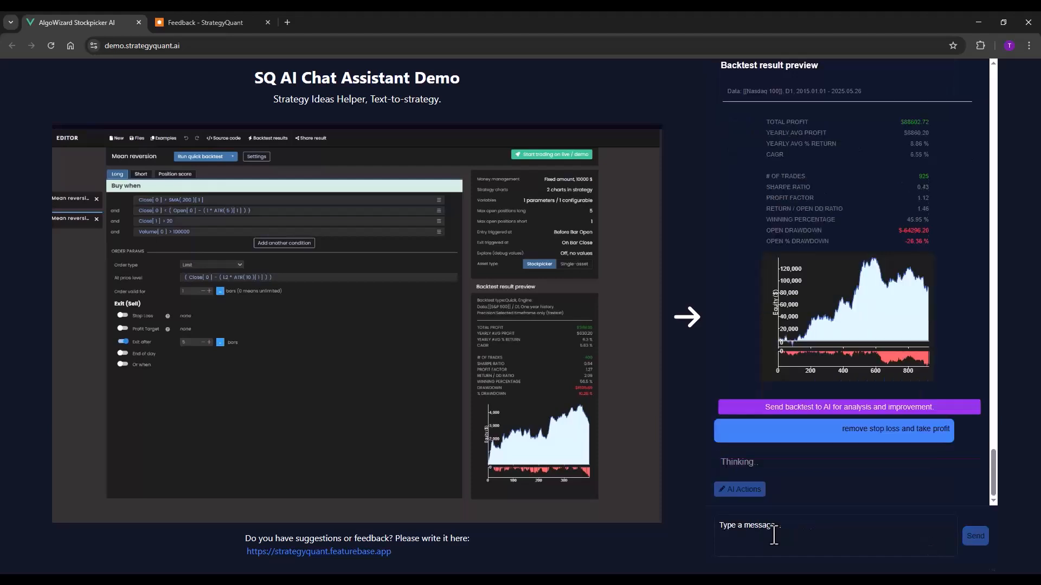
{"action": "mouse_move", "coordinate": [776, 541]}
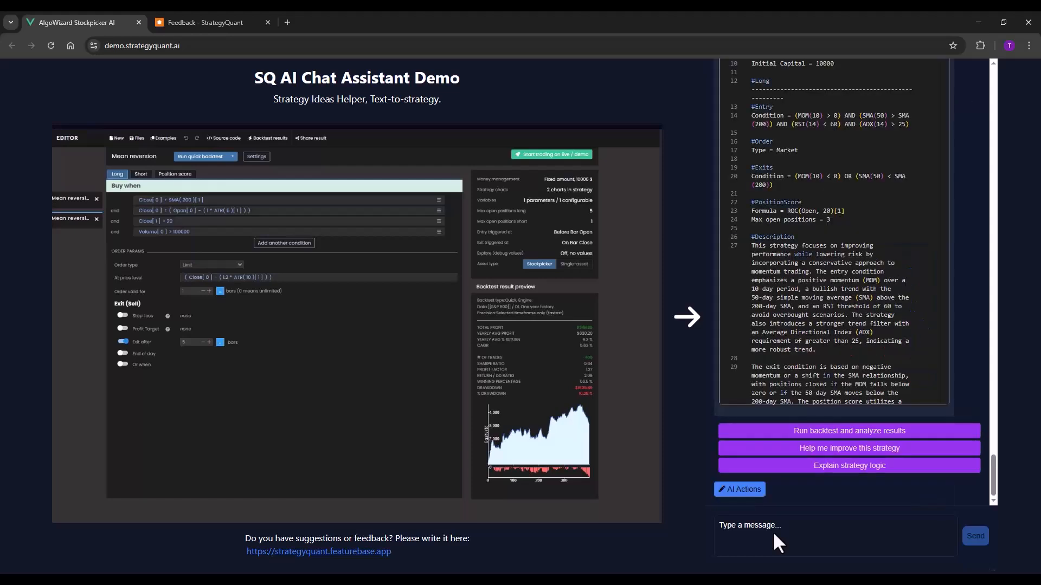
Backtest the revised strategy on Nasdaq 100, reaching about $112,339 profit.
{"action": "left_click", "coordinate": [848, 431]}
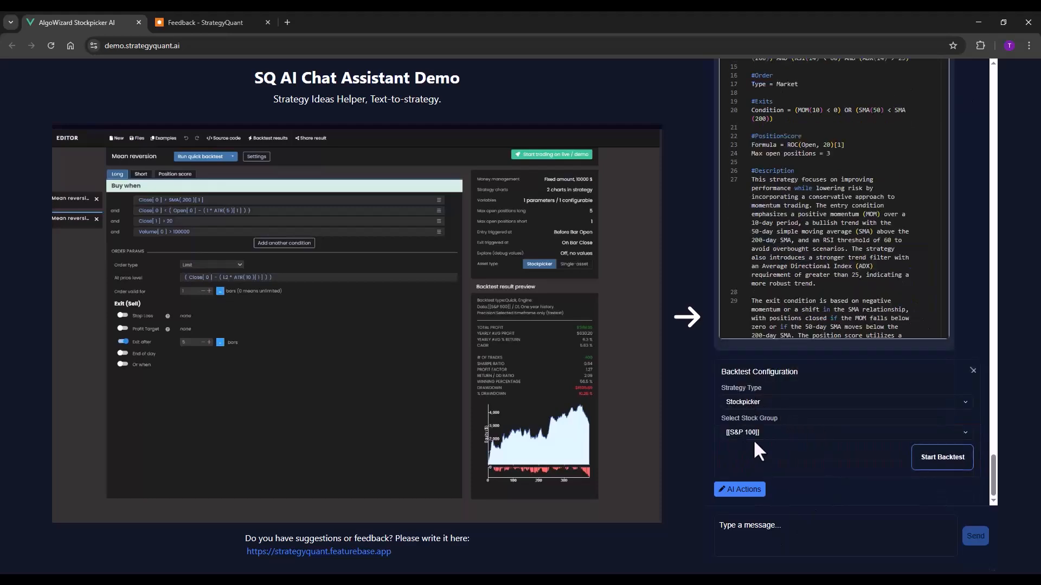
{"action": "left_click", "coordinate": [841, 432]}
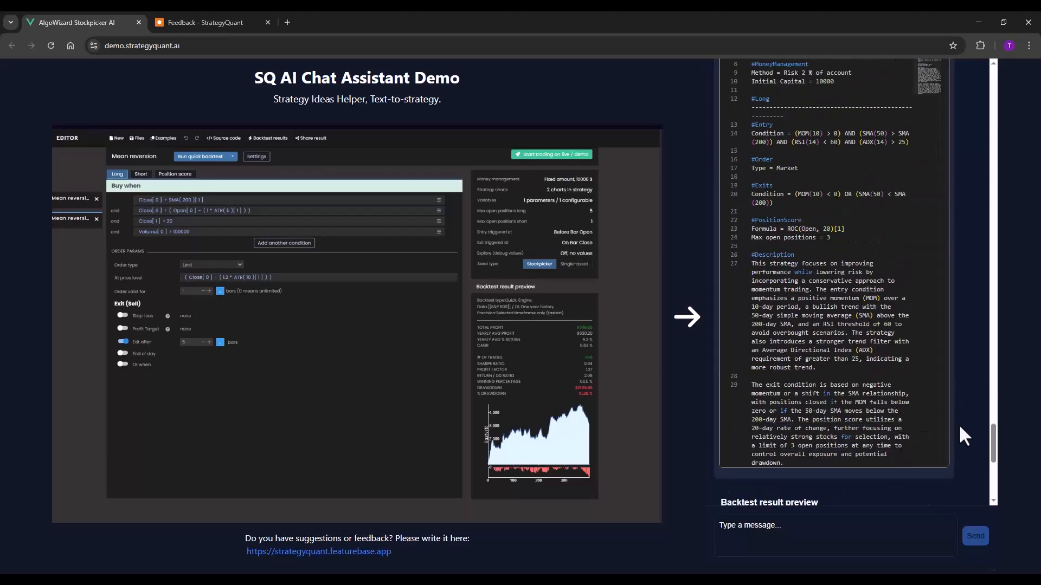
{"action": "scroll", "scroll_direction": "down", "scroll_amount": 3}
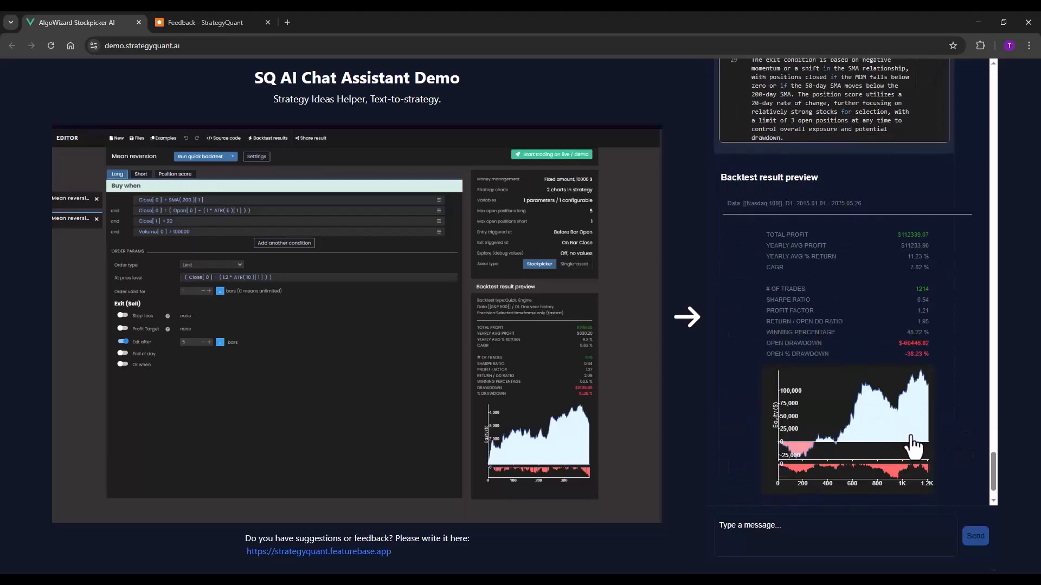
{"action": "mouse_move", "coordinate": [925, 401]}
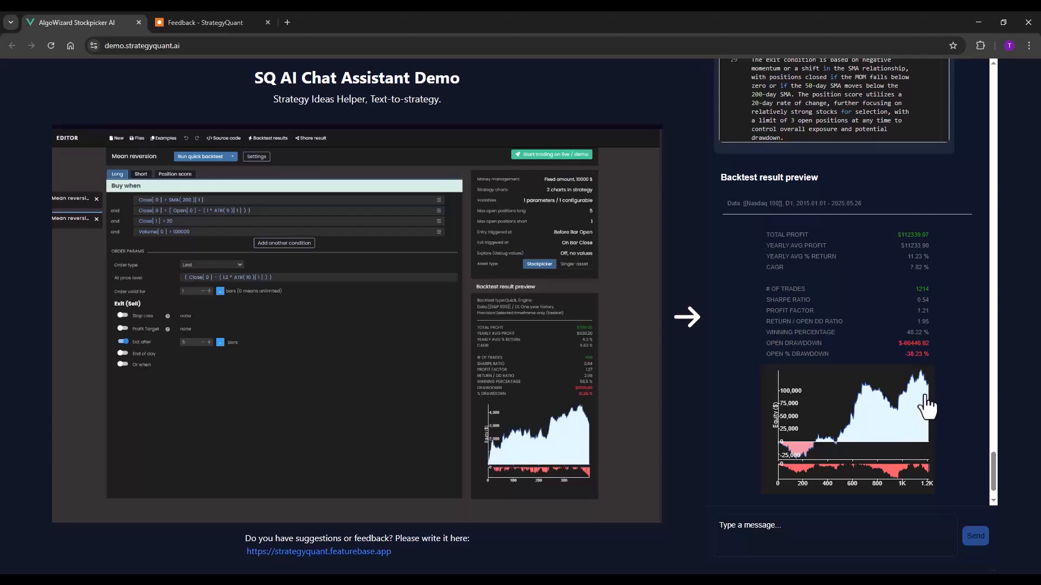
{"action": "scroll", "scroll_direction": "down", "scroll_amount": 3}
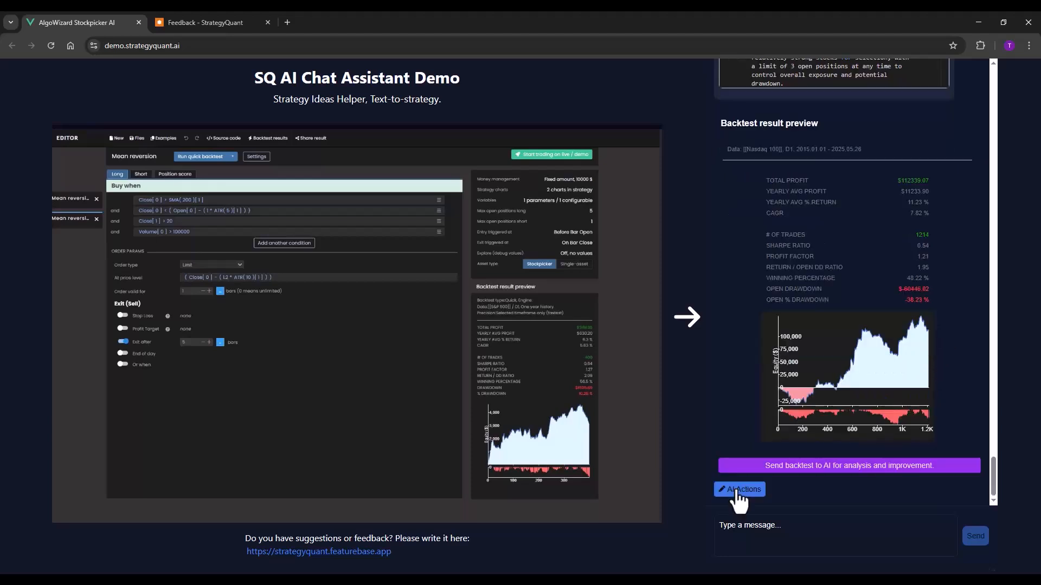
{"action": "left_click", "coordinate": [738, 489]}
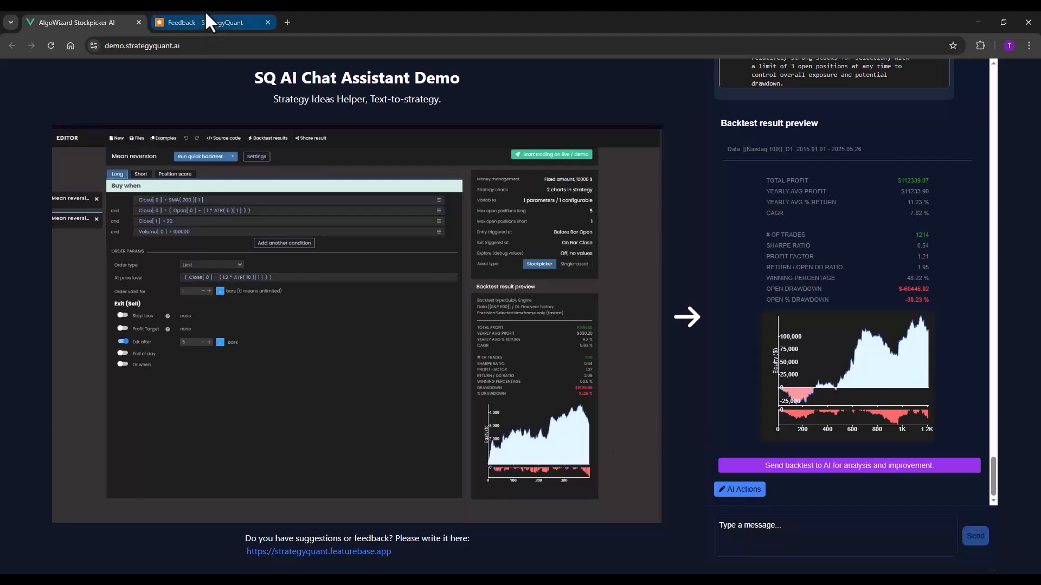
Briefly revisit the Feedback - StrategyQuant tab, then return to the chat demo.
{"action": "left_click", "coordinate": [210, 22]}
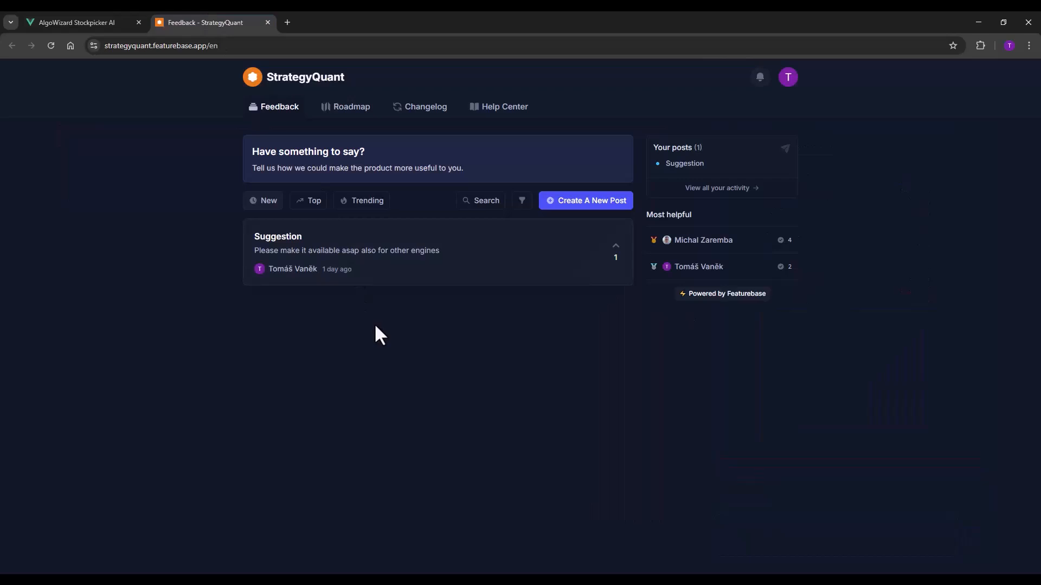
{"action": "mouse_move", "coordinate": [360, 513]}
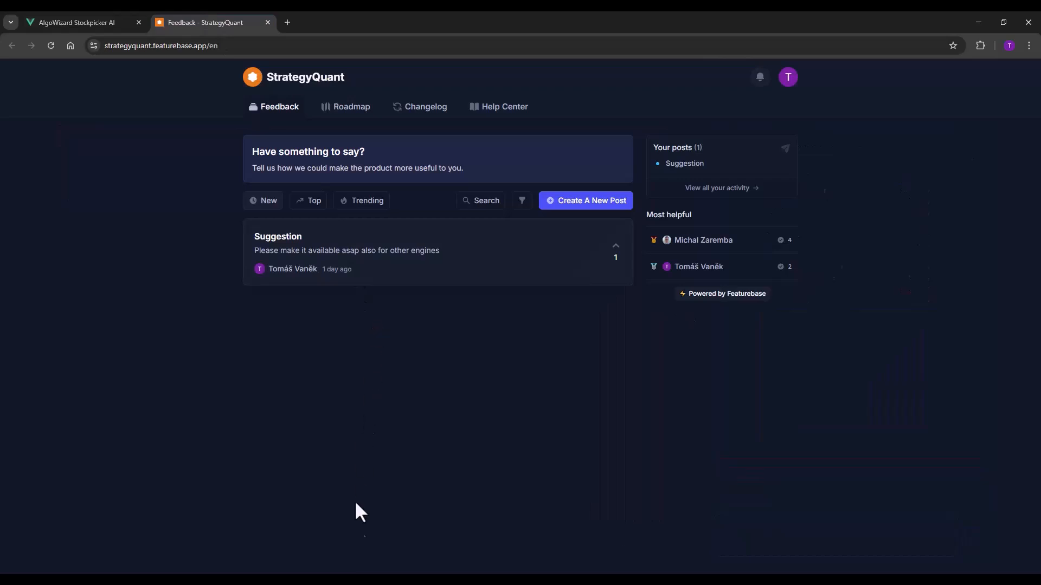
{"action": "left_click", "coordinate": [74, 22]}
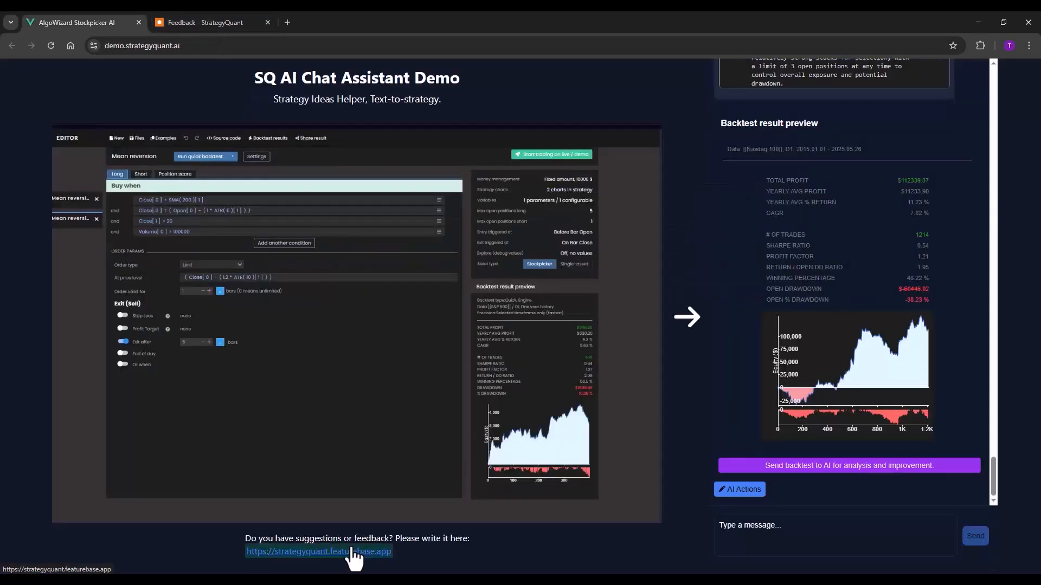